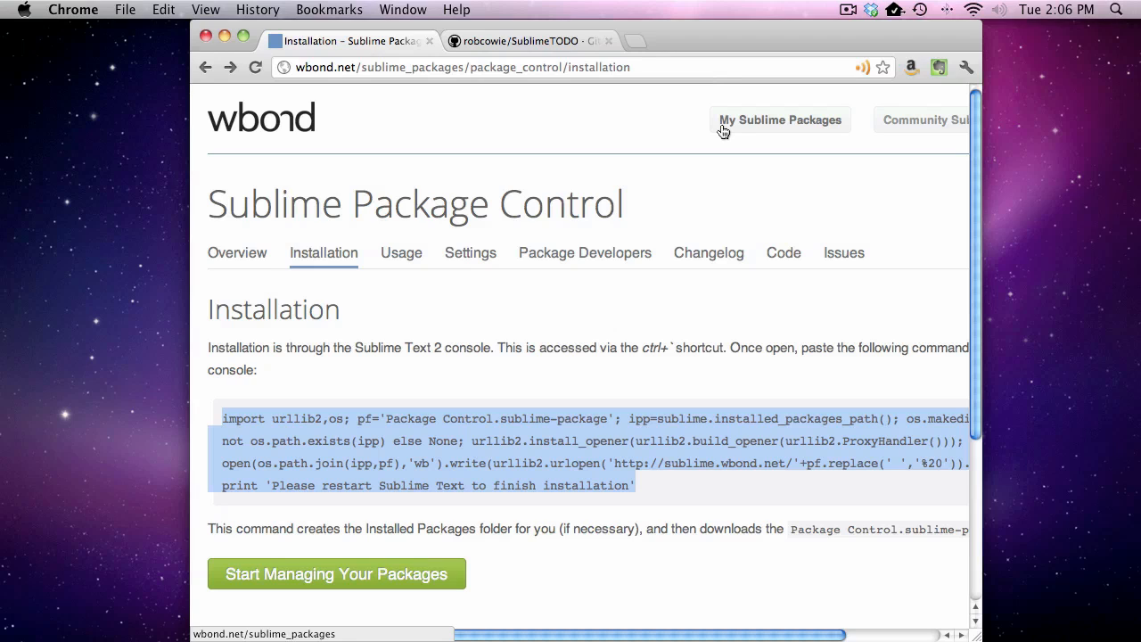
pyautogui.moveTo(486, 192)
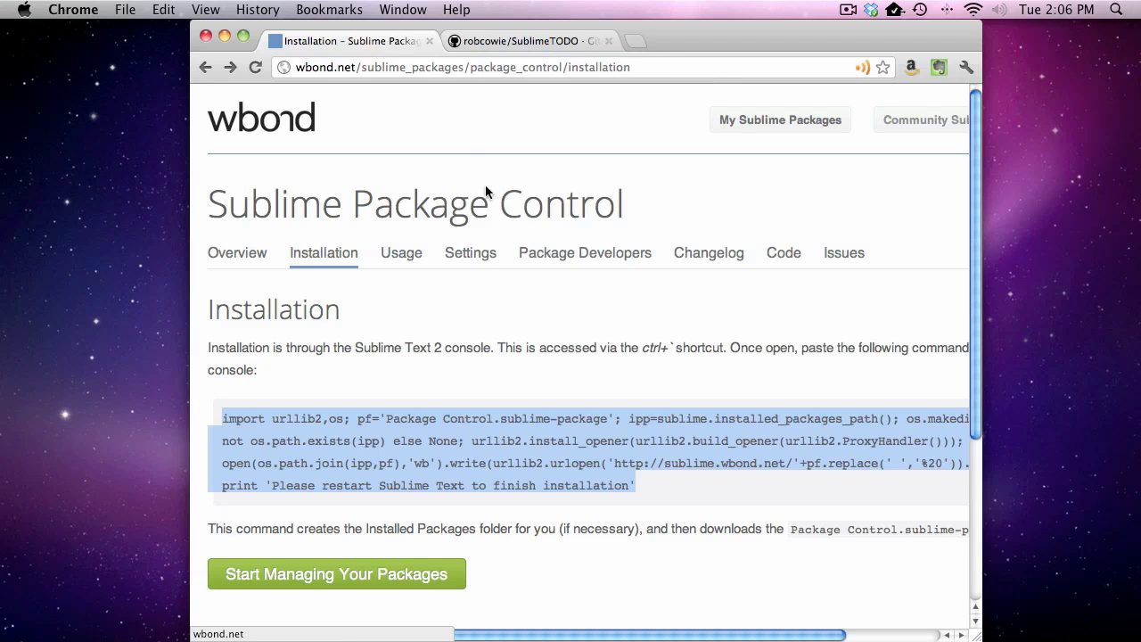
pyautogui.moveTo(571, 397)
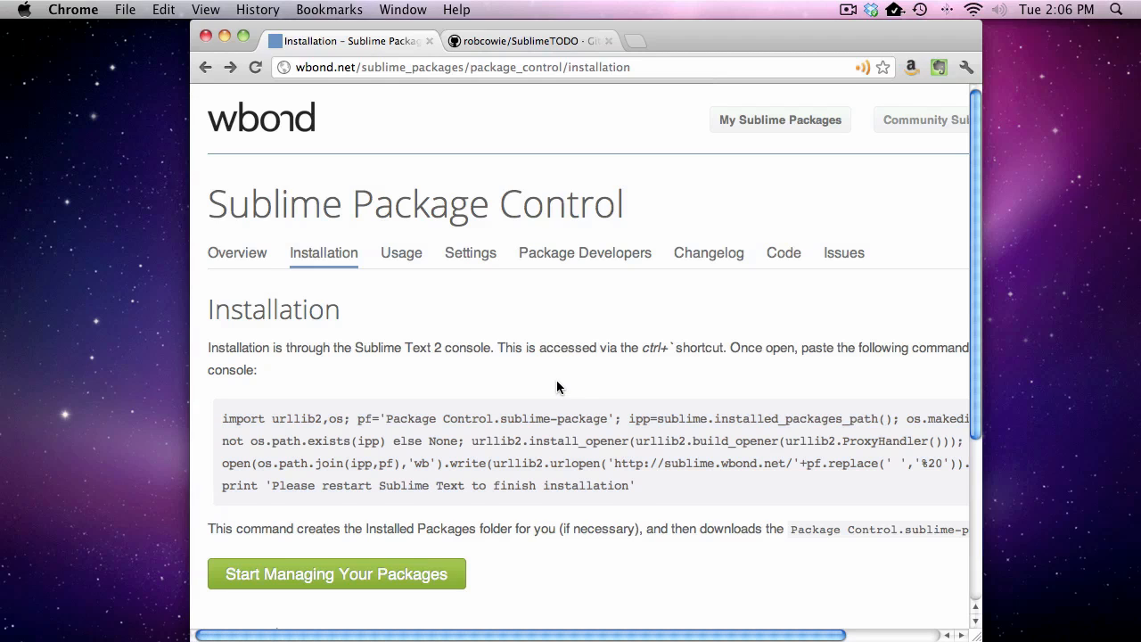
# Copy the Package Control Python install snippet from the wbond.net installation page
pyautogui.scroll(-3)
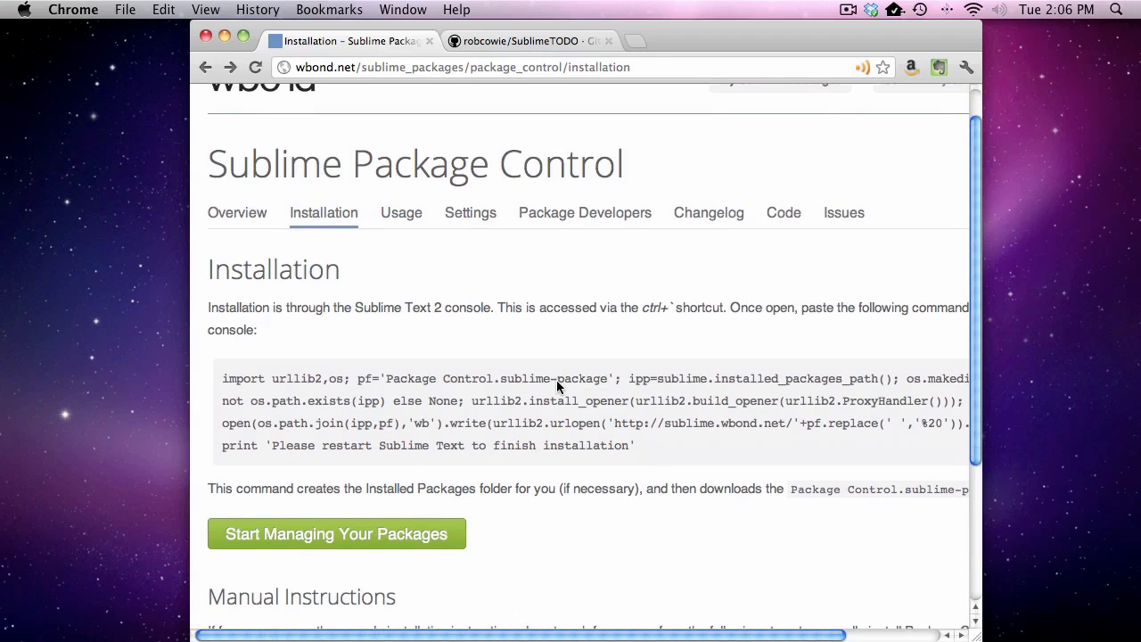
pyautogui.scroll(3)
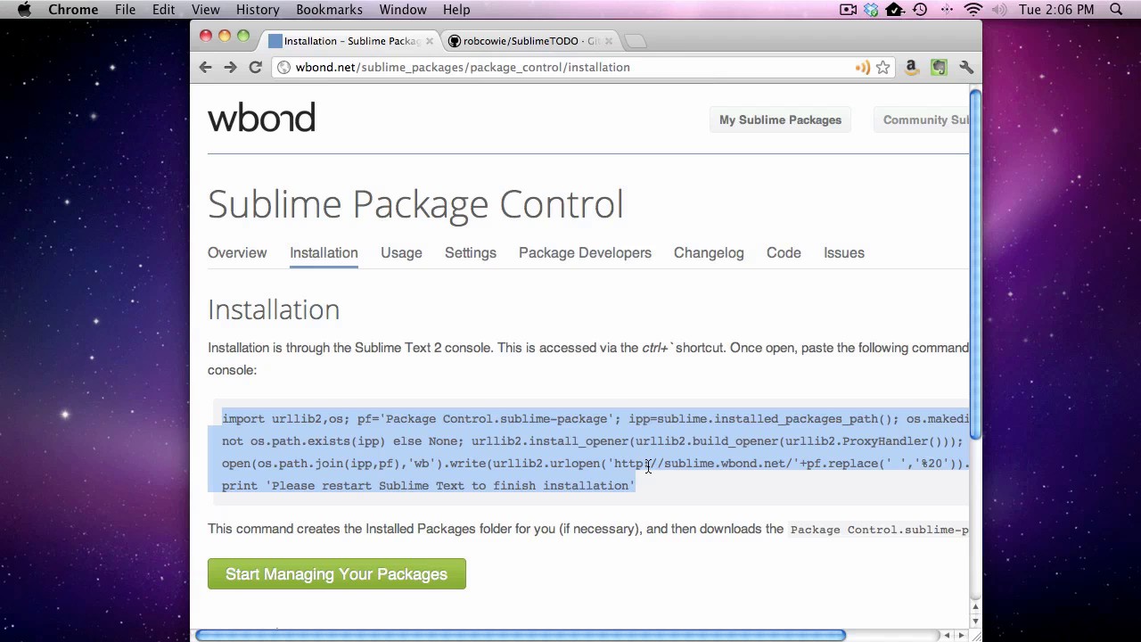
pyautogui.press('cmd+c')
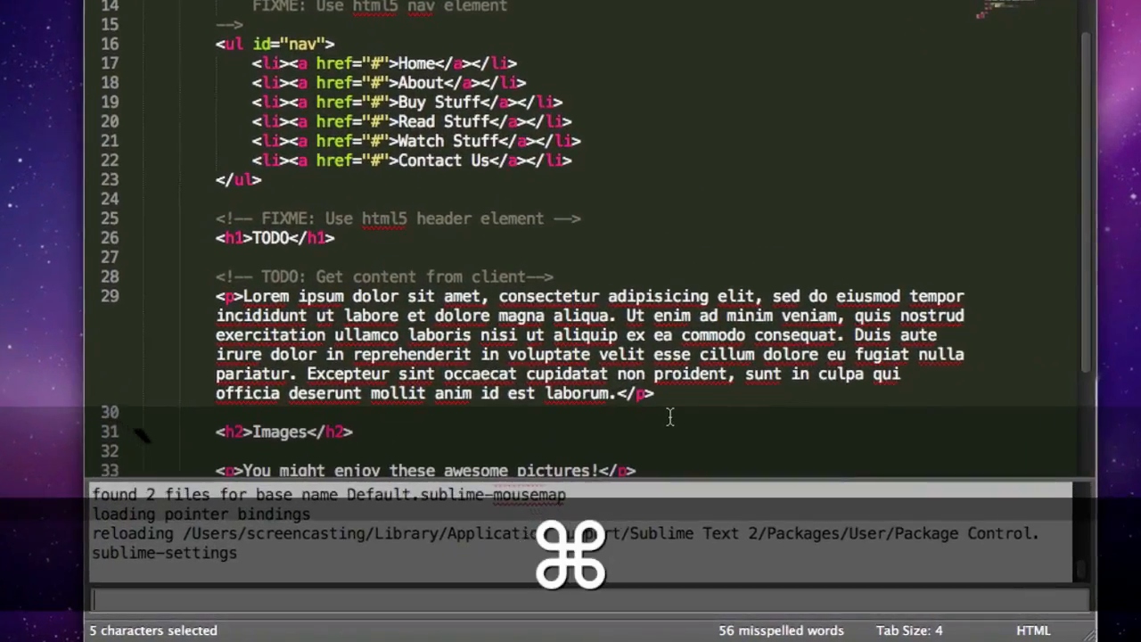
# Paste the install snippet into the Sublime console and quit the browser
pyautogui.press('cmd+v')
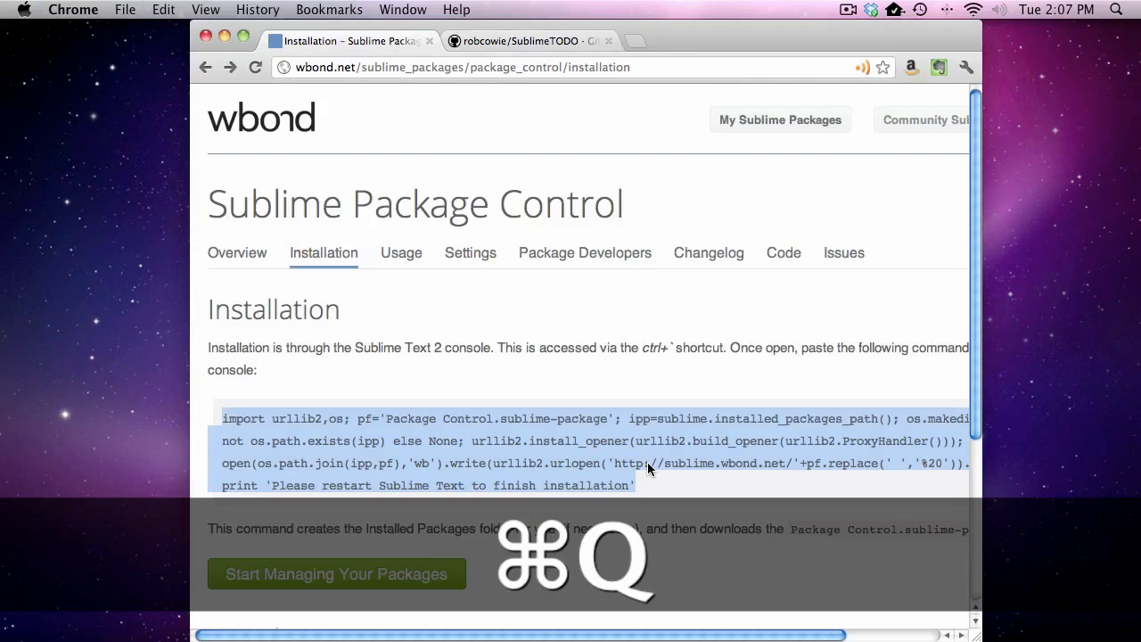
pyautogui.press('cmd+space')
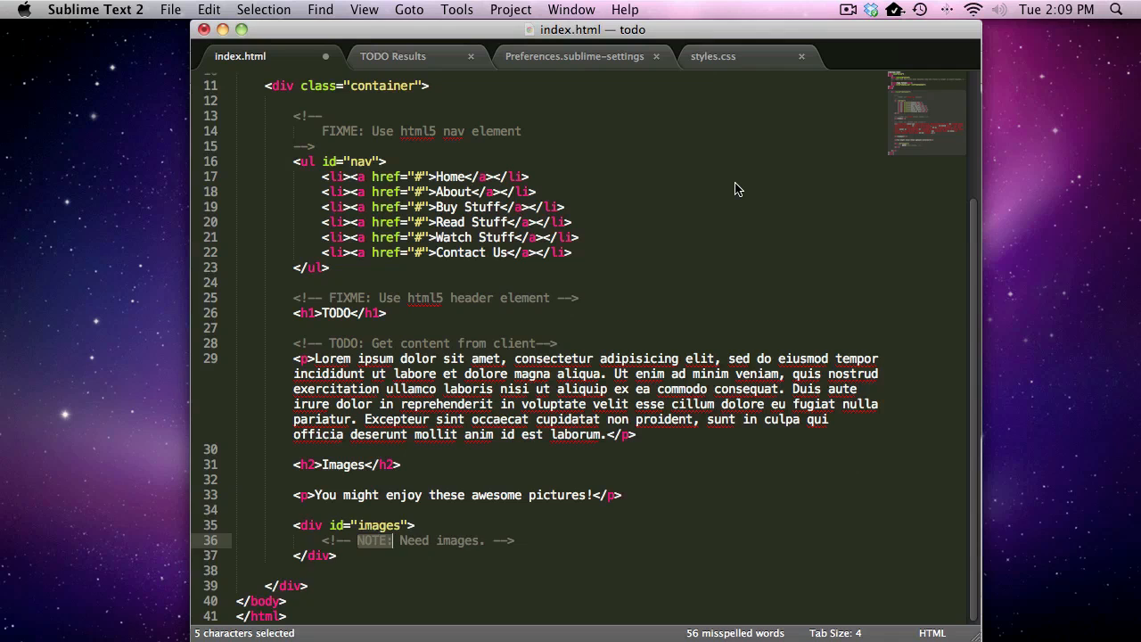
# Run Package Control: Install Package from the command palette and choose SublimeTODO
pyautogui.press('cmd+shift+p')
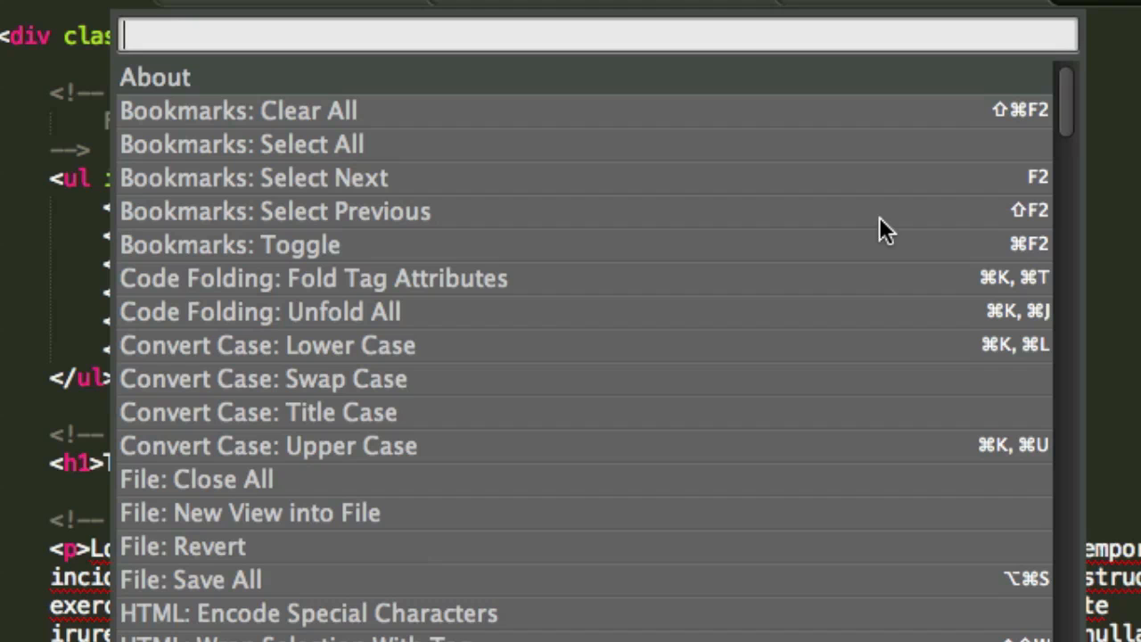
pyautogui.write('p')
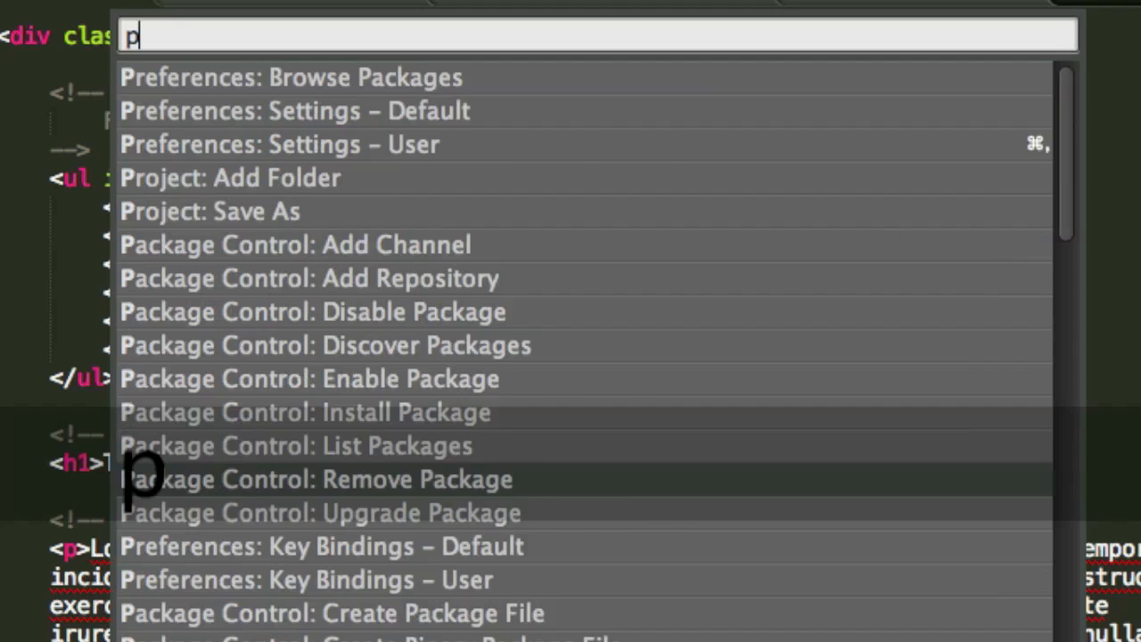
pyautogui.write('c')
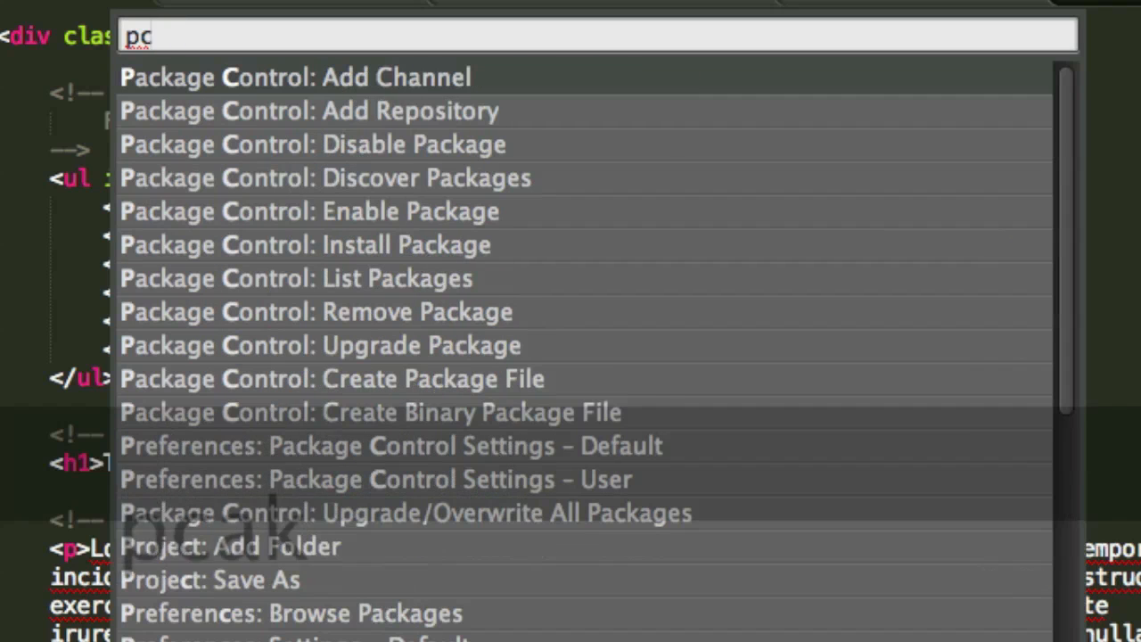
pyautogui.write('ack')
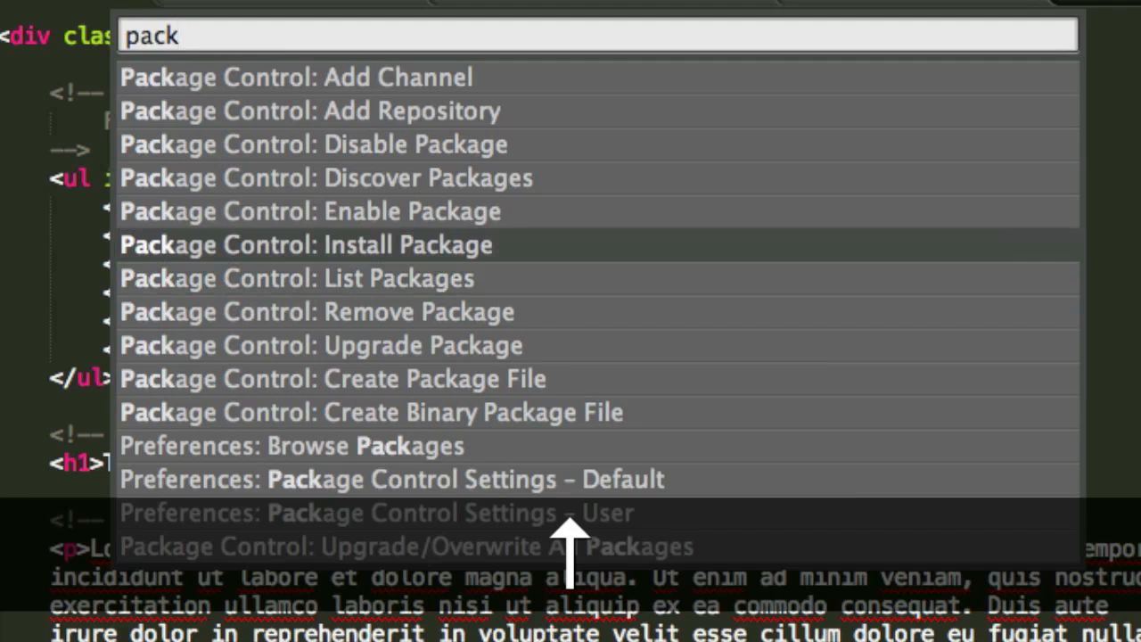
pyautogui.click(306, 244)
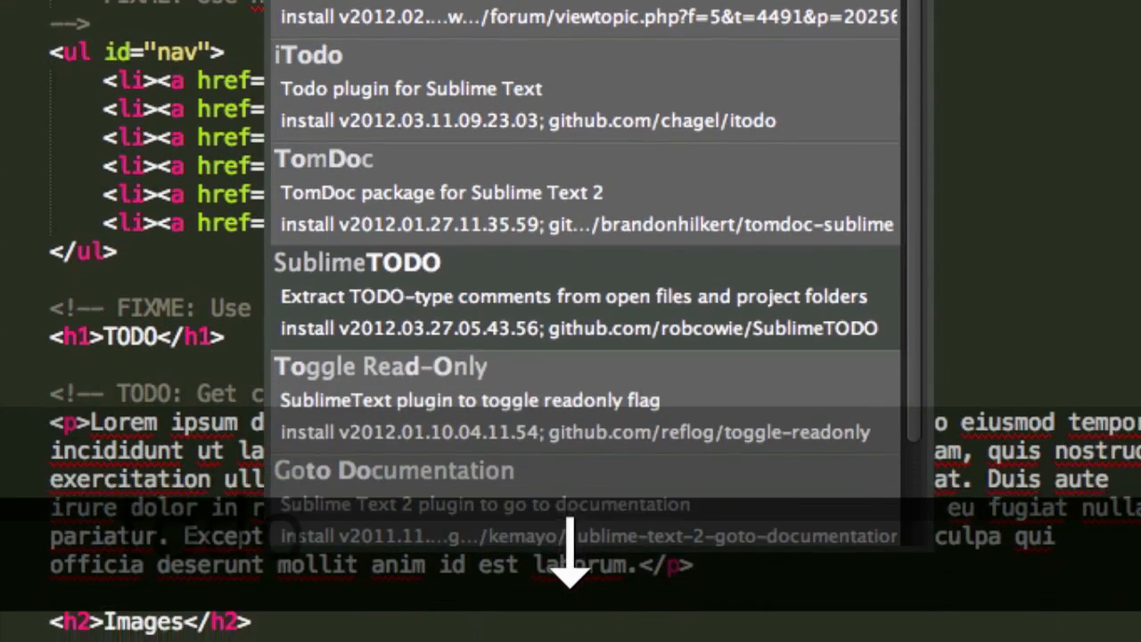
pyautogui.click(579, 294)
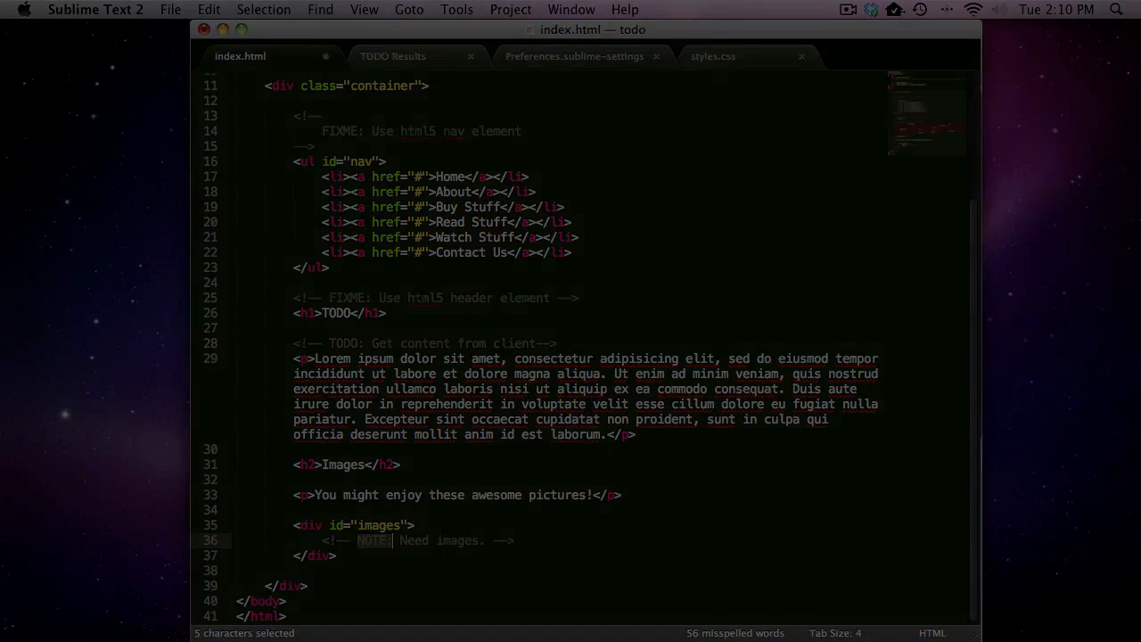
# Close Preferences.sublime-settings and scroll through index.html's TODO, FIXME and NOTE comments
pyautogui.click(470, 55)
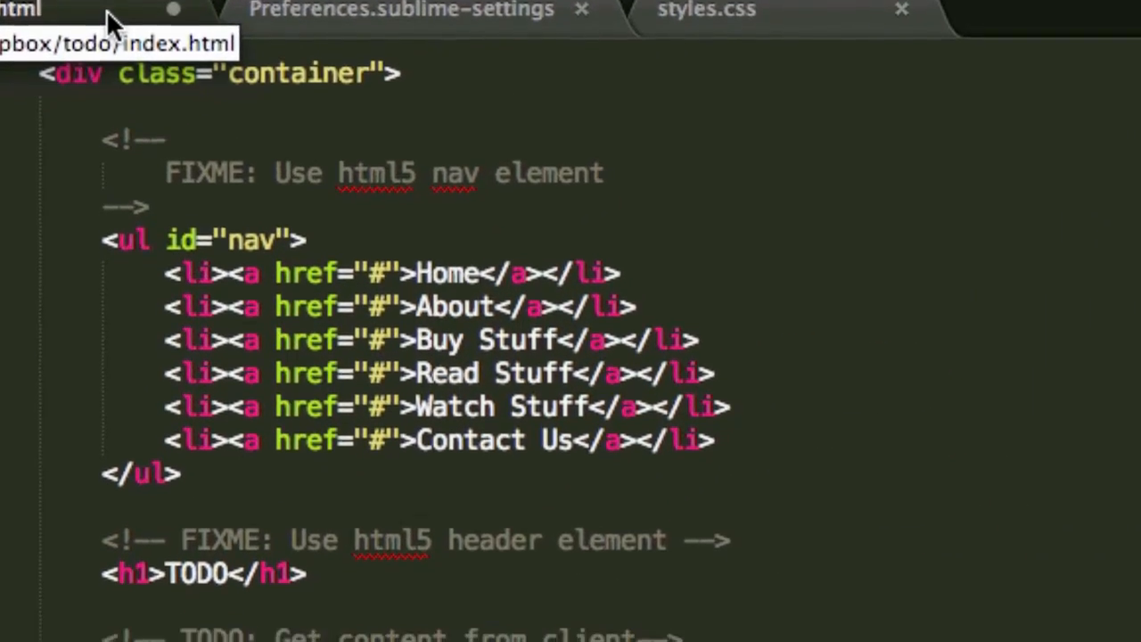
pyautogui.scroll(-3)
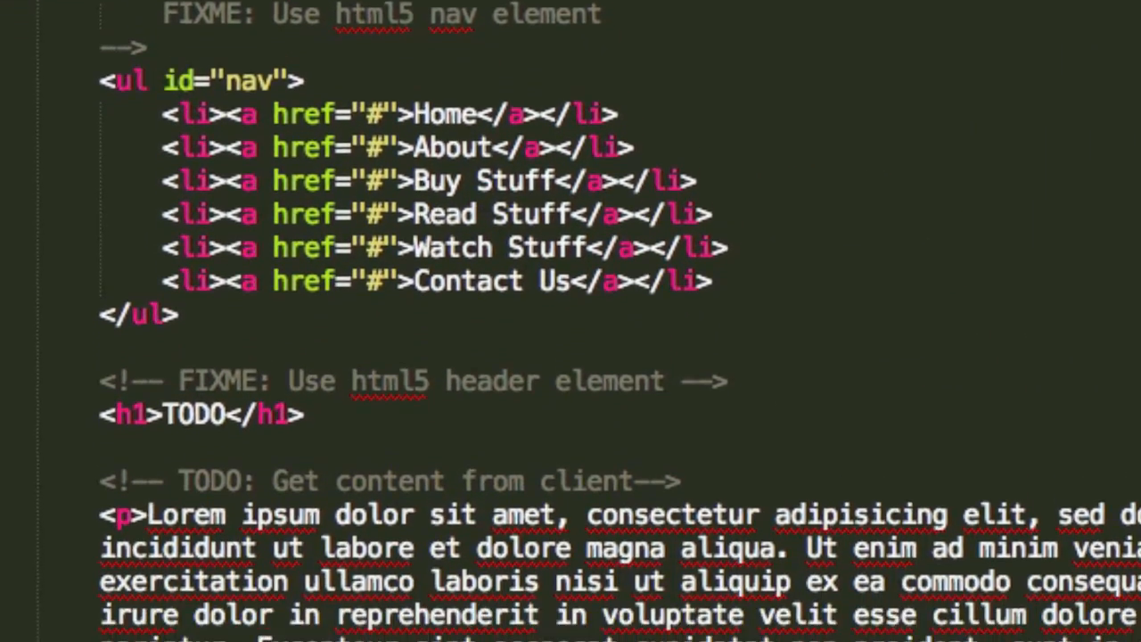
pyautogui.scroll(-3)
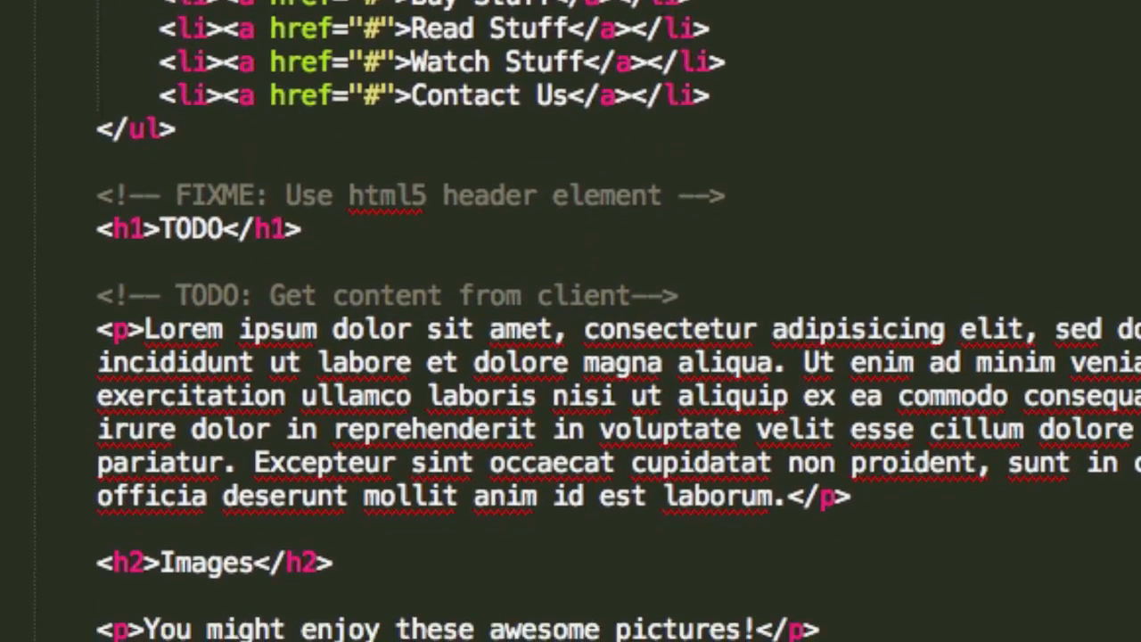
pyautogui.scroll(-3)
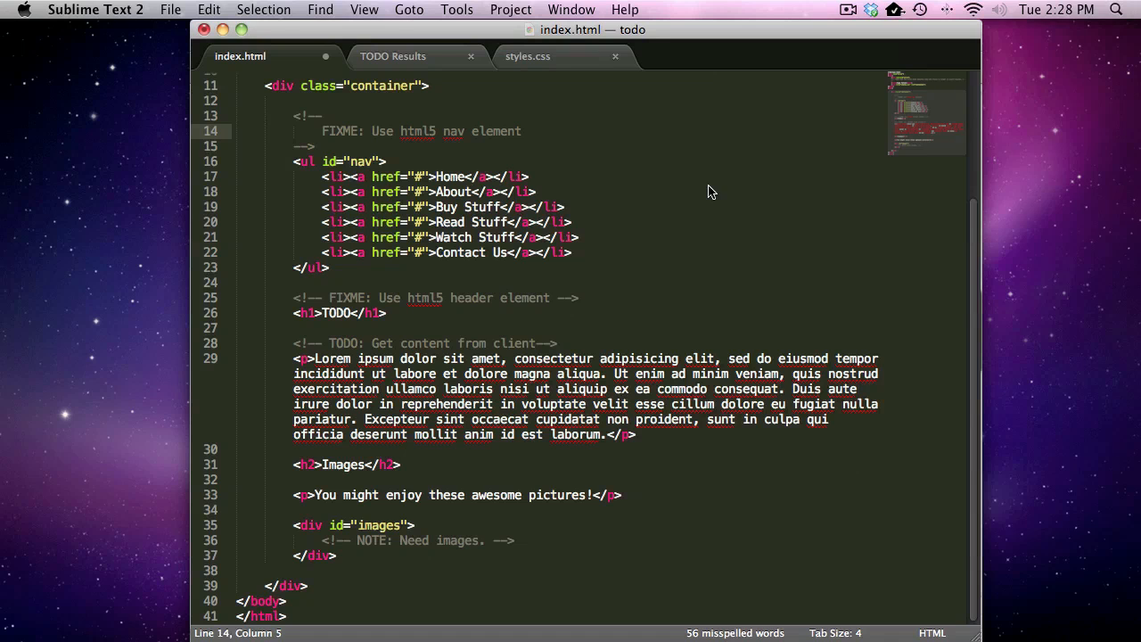
# Return to the TODO Results tab listing AWESOME, BUG, FIXME, NOTE and TODO comments
pyautogui.press('cmd+shift+p')
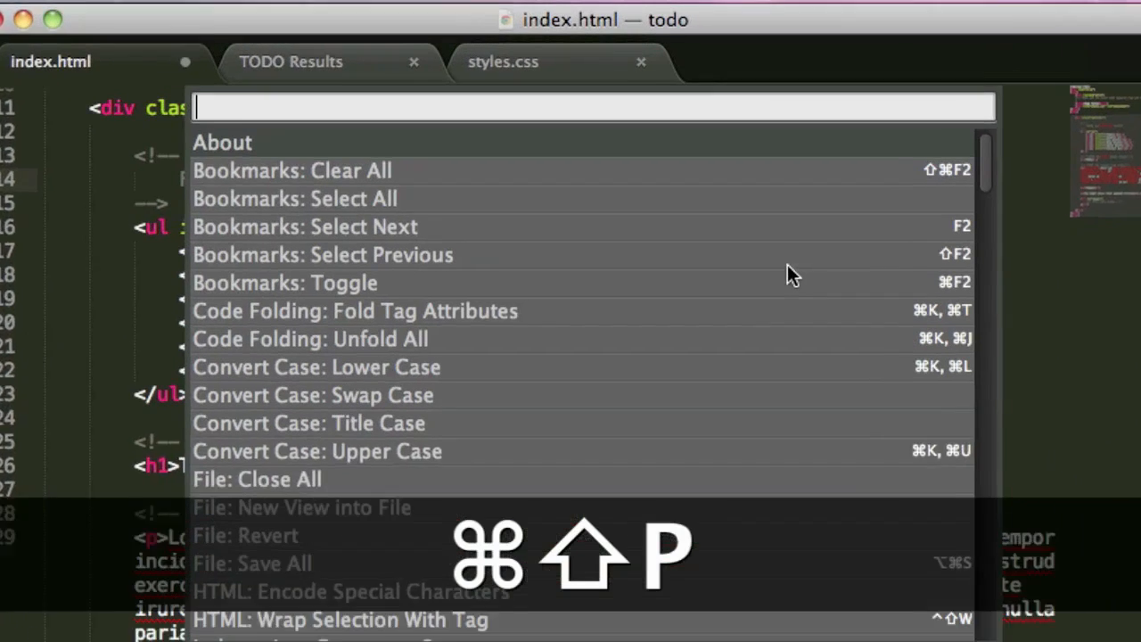
pyautogui.write('show')
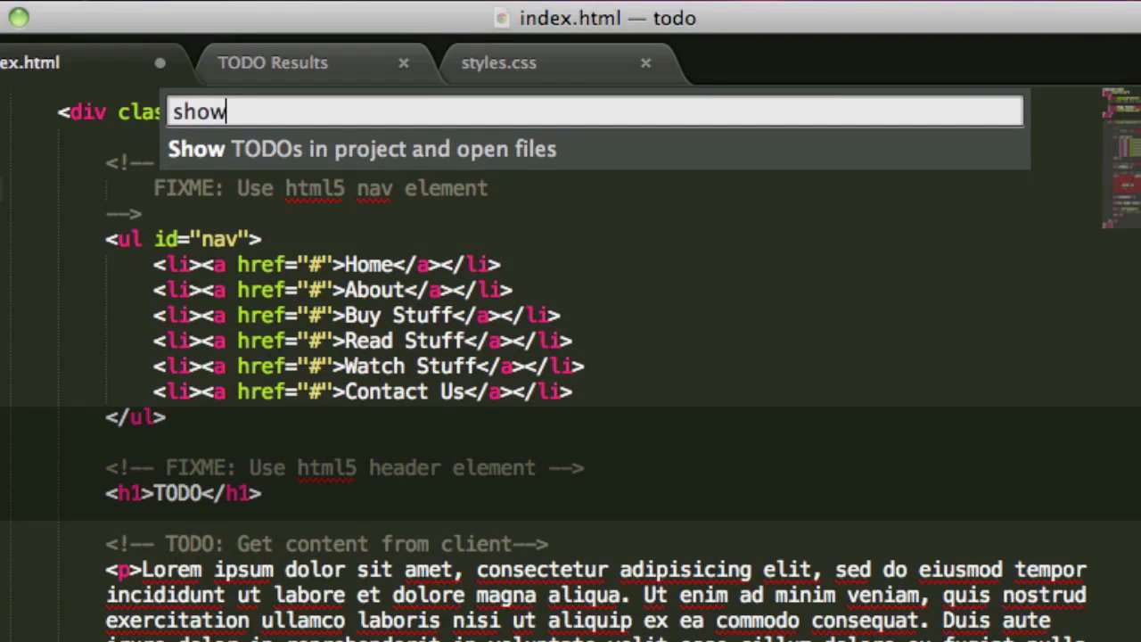
pyautogui.press('Escape')
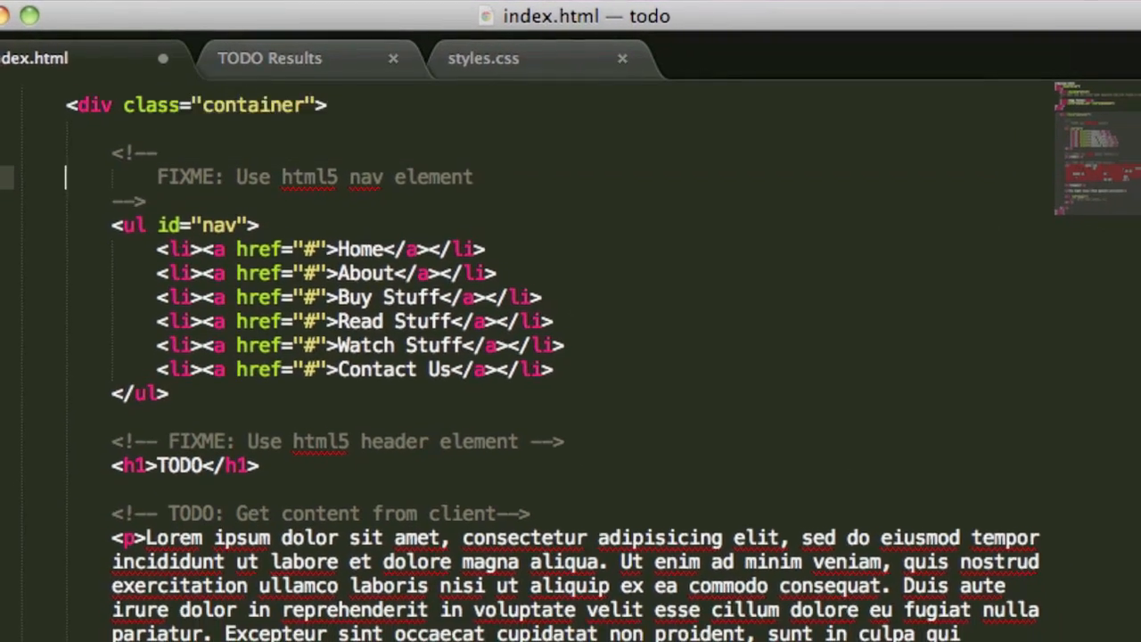
pyautogui.click(269, 58)
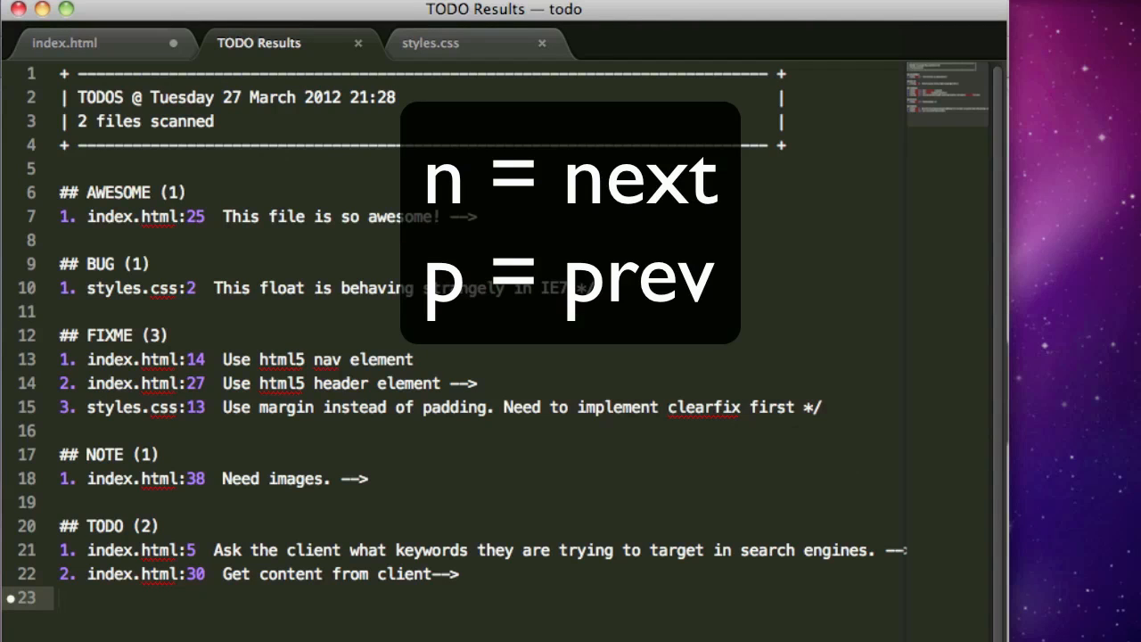
# Step to the next and previous TODO result entries with n and p, then switch to Chrome
pyautogui.press('n')
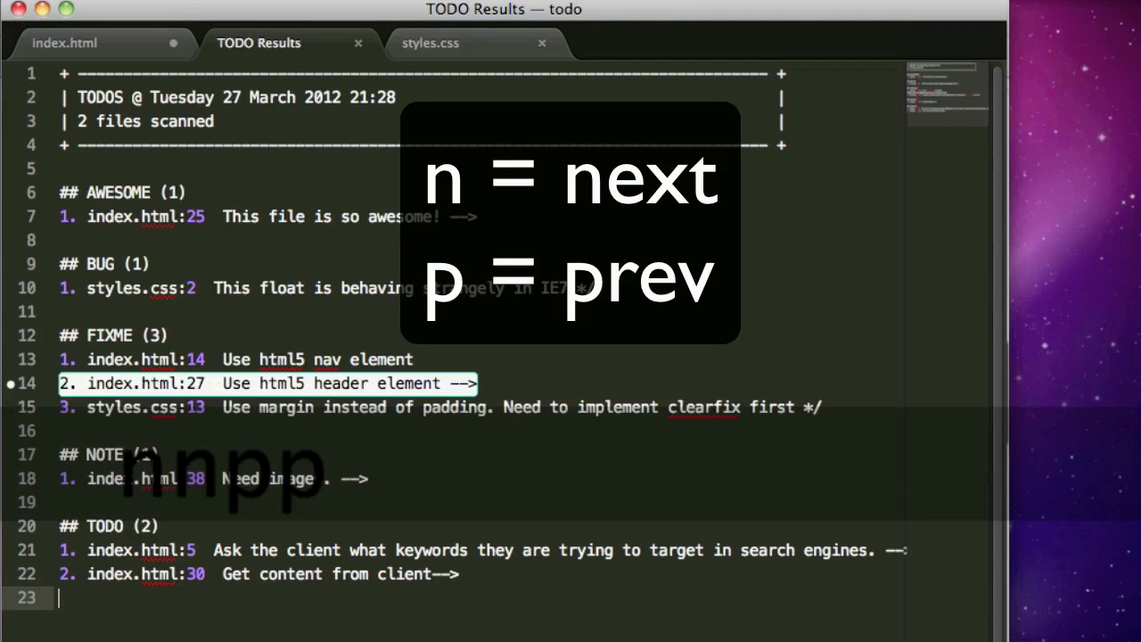
pyautogui.press('p')
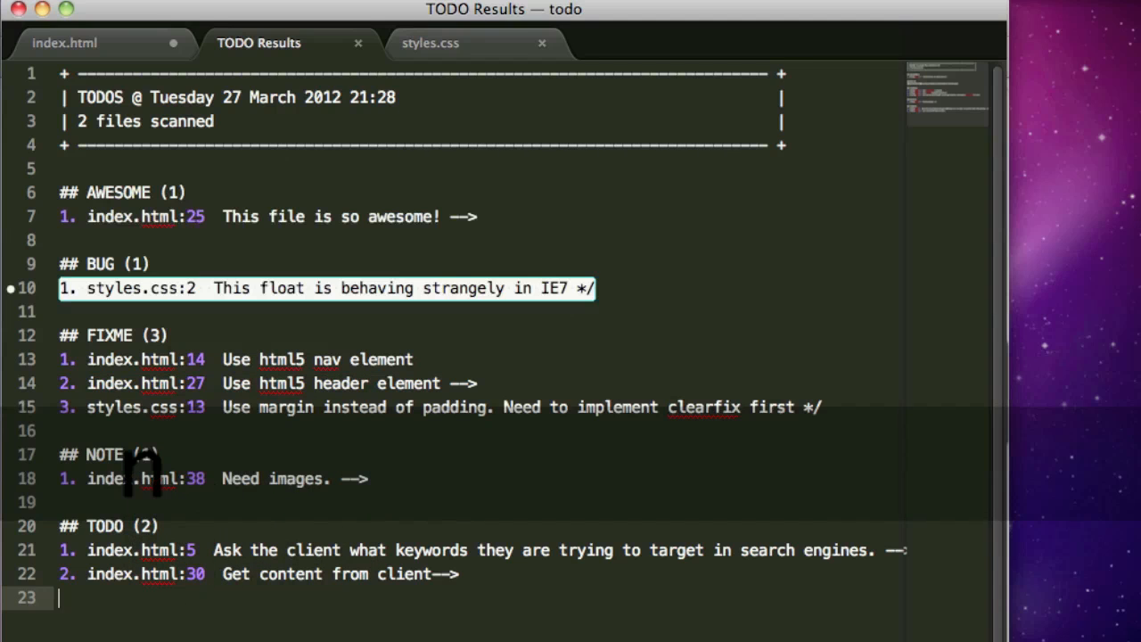
pyautogui.click(134, 288)
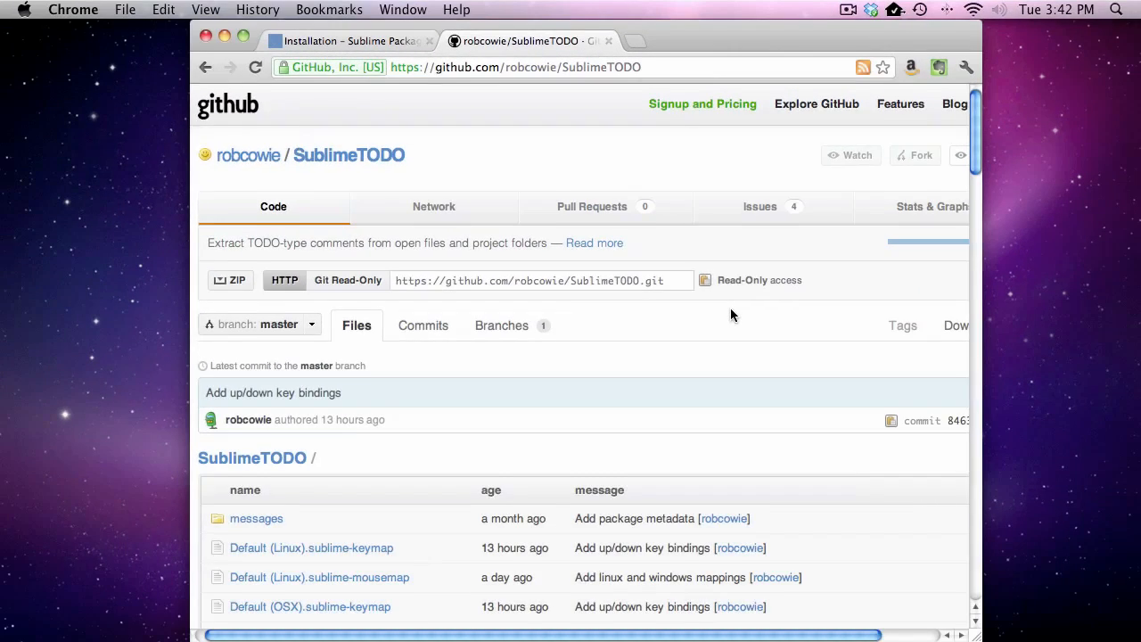
# Scroll the SublimeTODO README to the Config section and highlight the todo example block
pyautogui.scroll(-3)
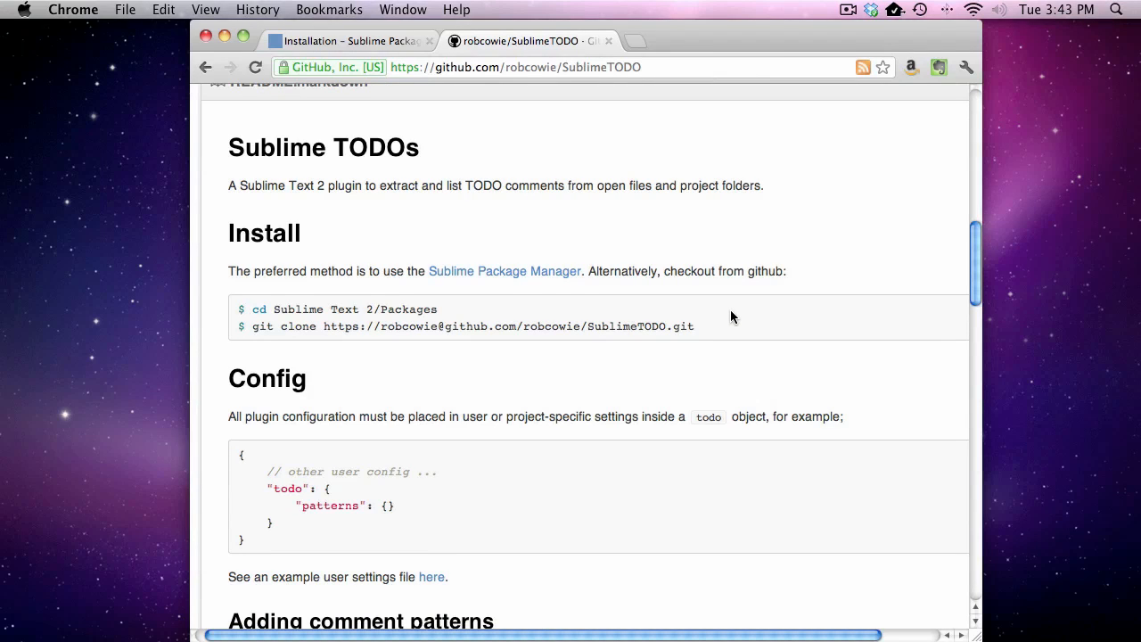
pyautogui.scroll(-3)
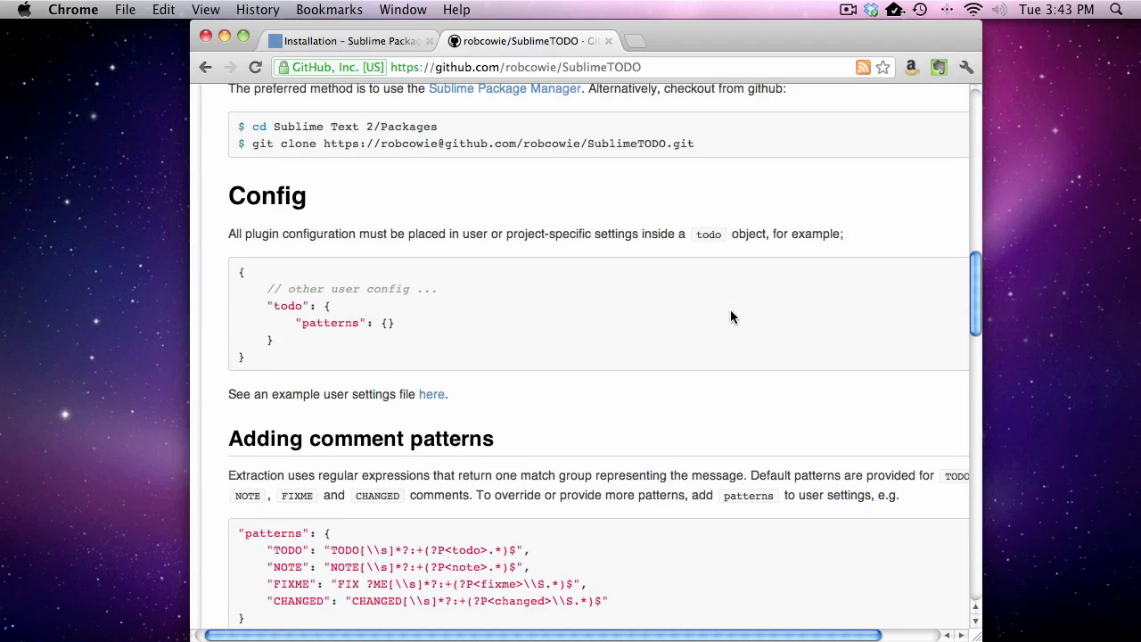
pyautogui.moveTo(713, 303)
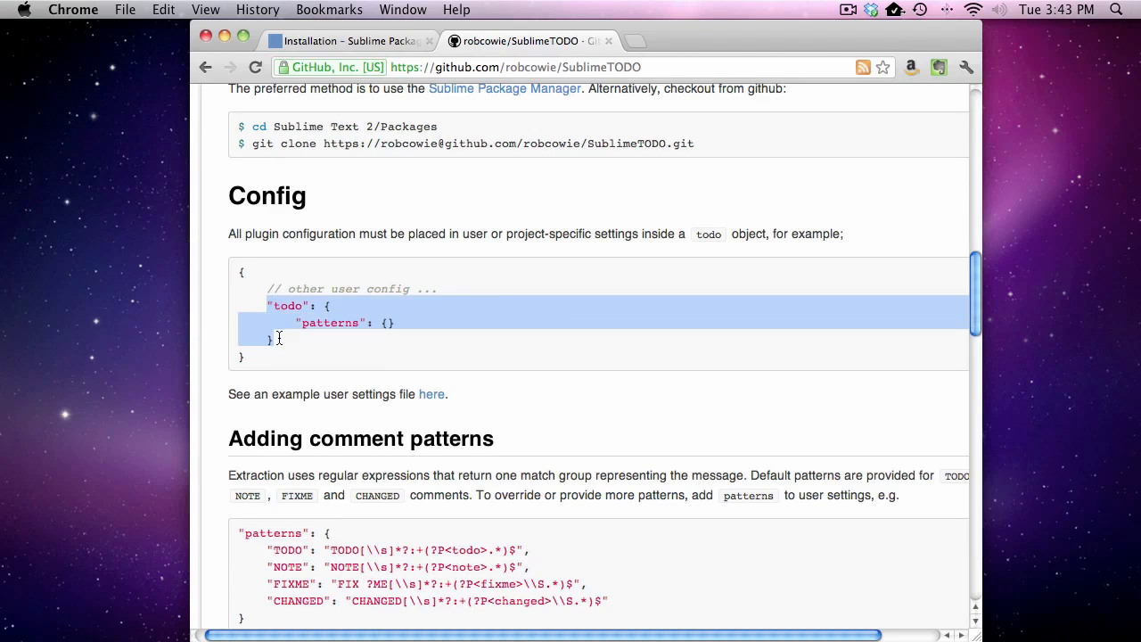
pyautogui.click(239, 271)
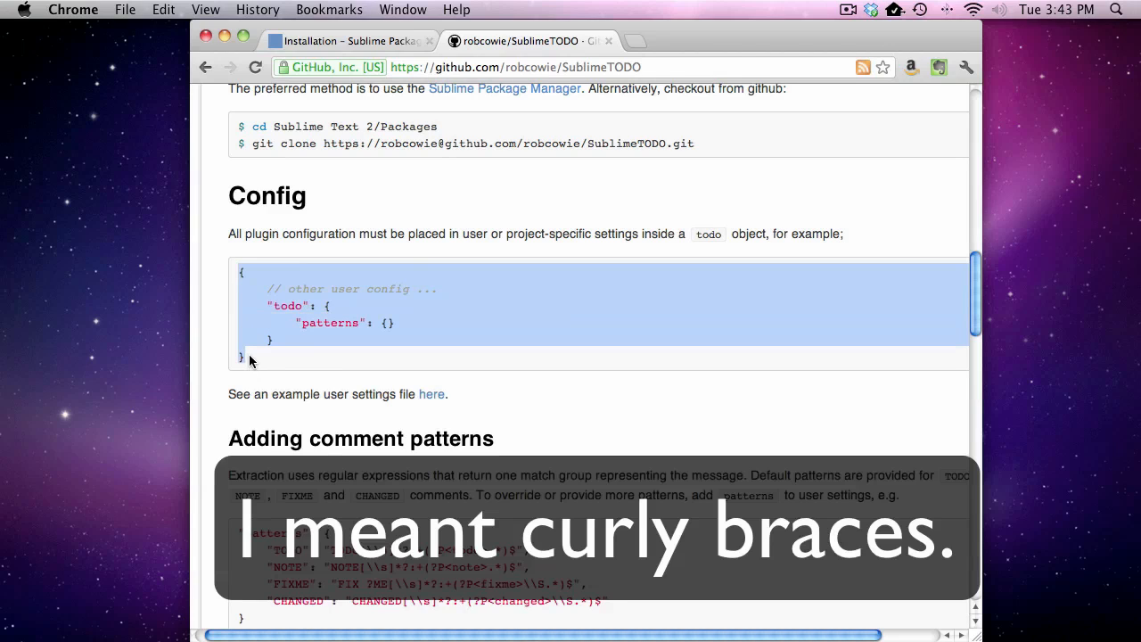
pyautogui.moveTo(250, 309)
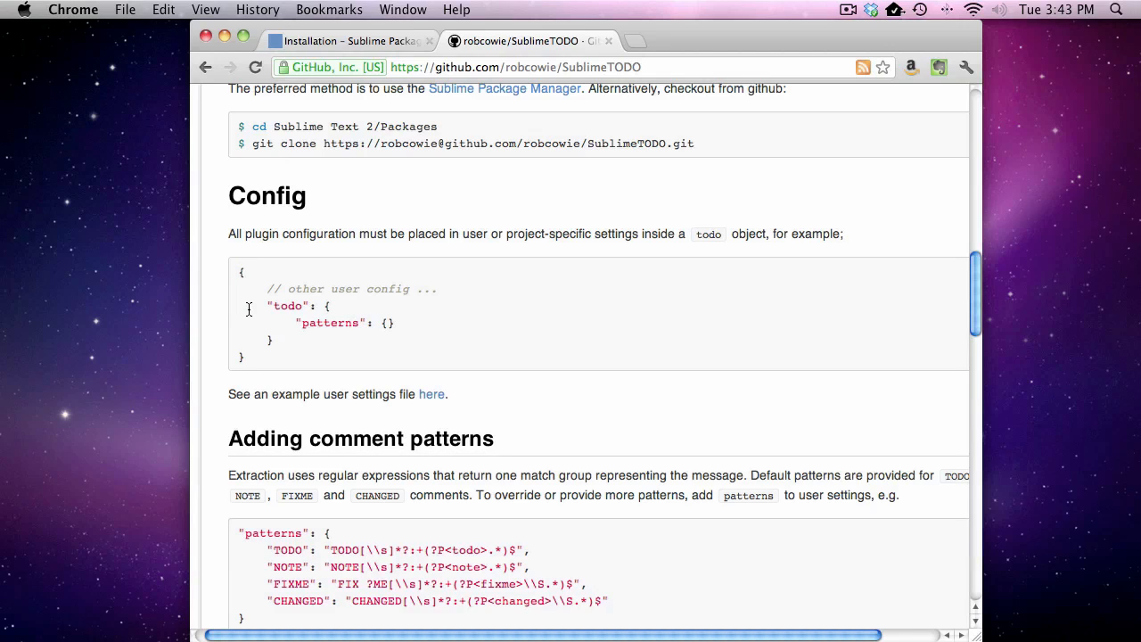
pyautogui.scroll(-3)
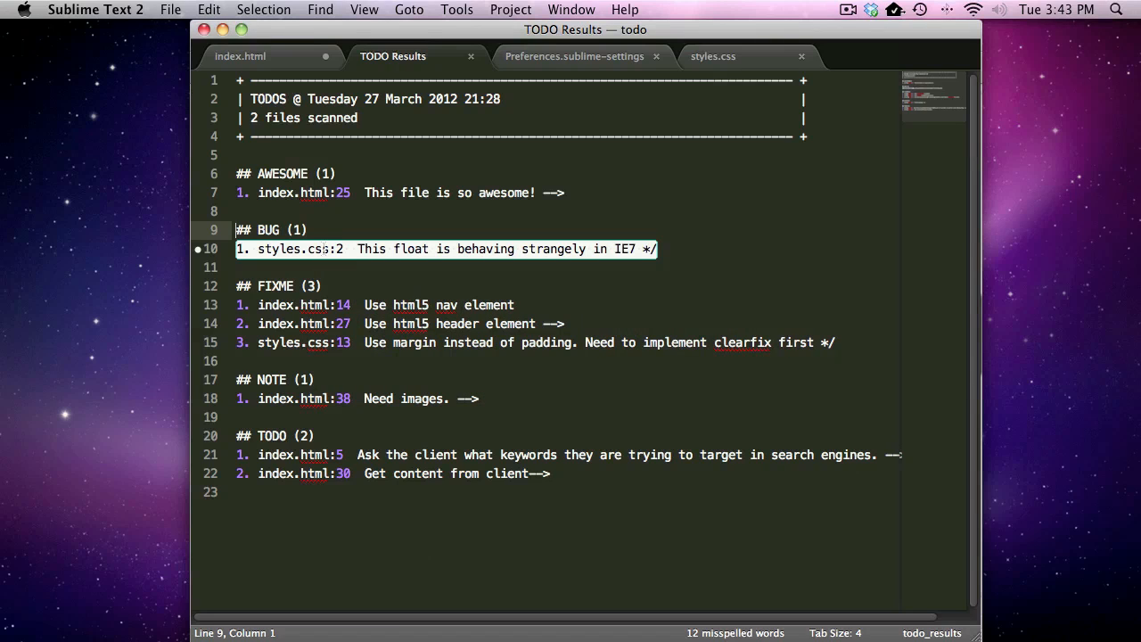
# Add AWESOME and BUG patterns to the todo preferences and dismiss the trailing-comma parse error
pyautogui.click(575, 56)
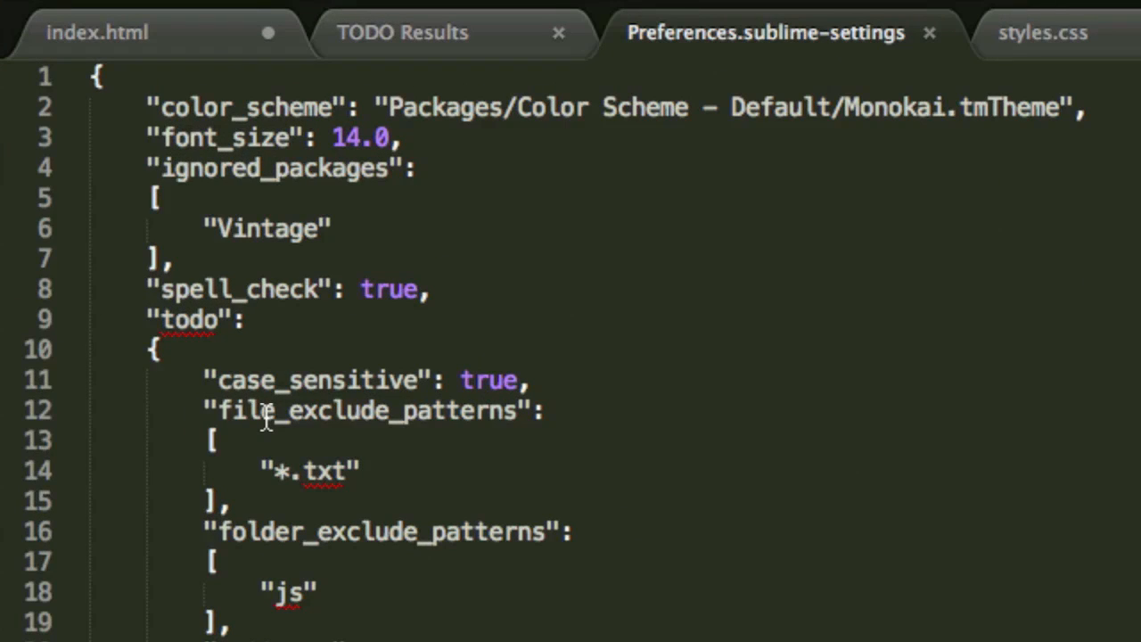
pyautogui.scroll(-3)
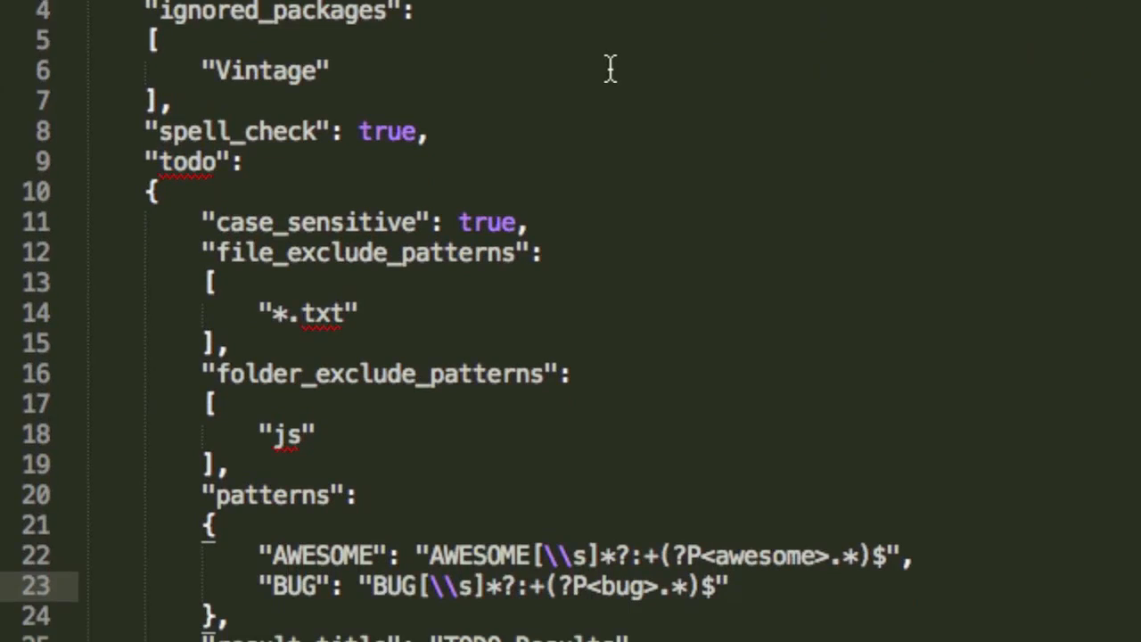
pyautogui.scroll(-3)
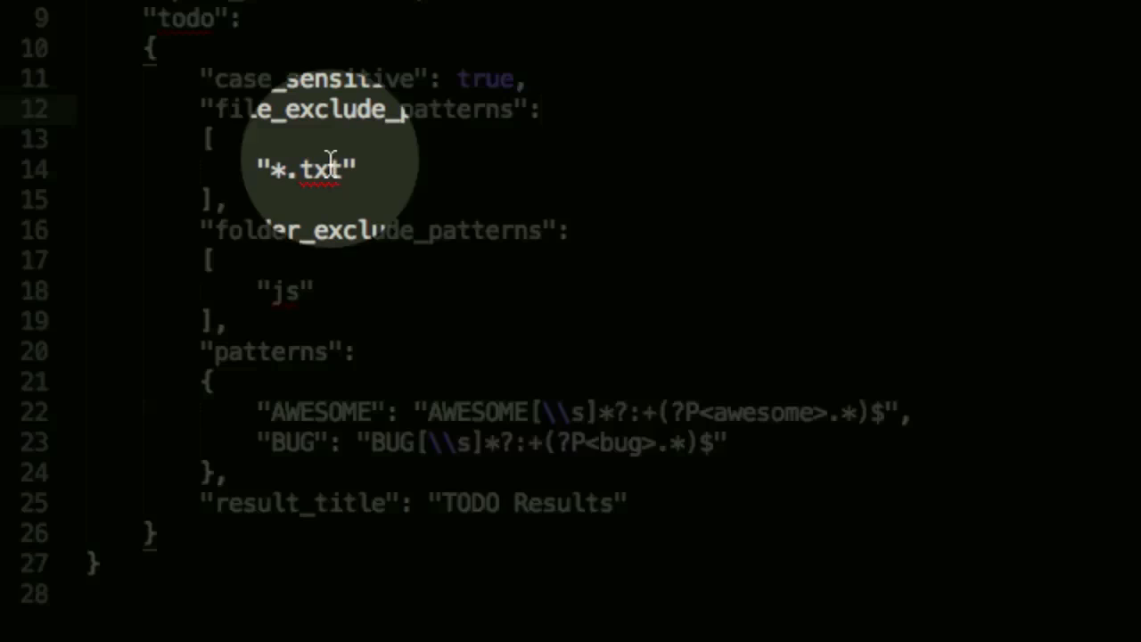
pyautogui.doubleClick(326, 170)
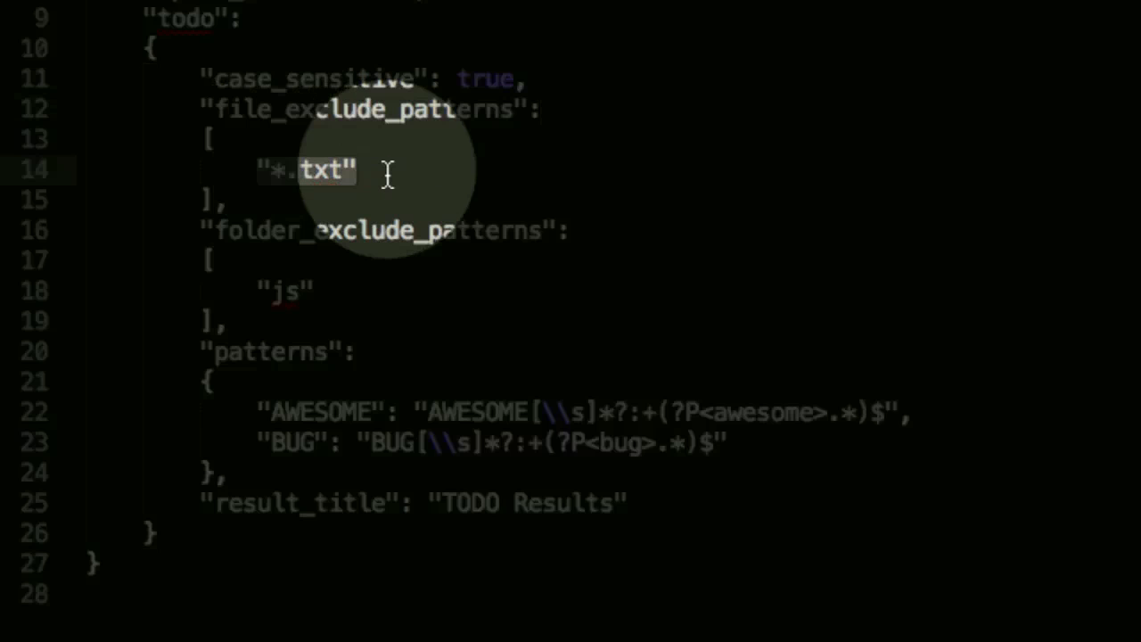
pyautogui.moveTo(714, 156)
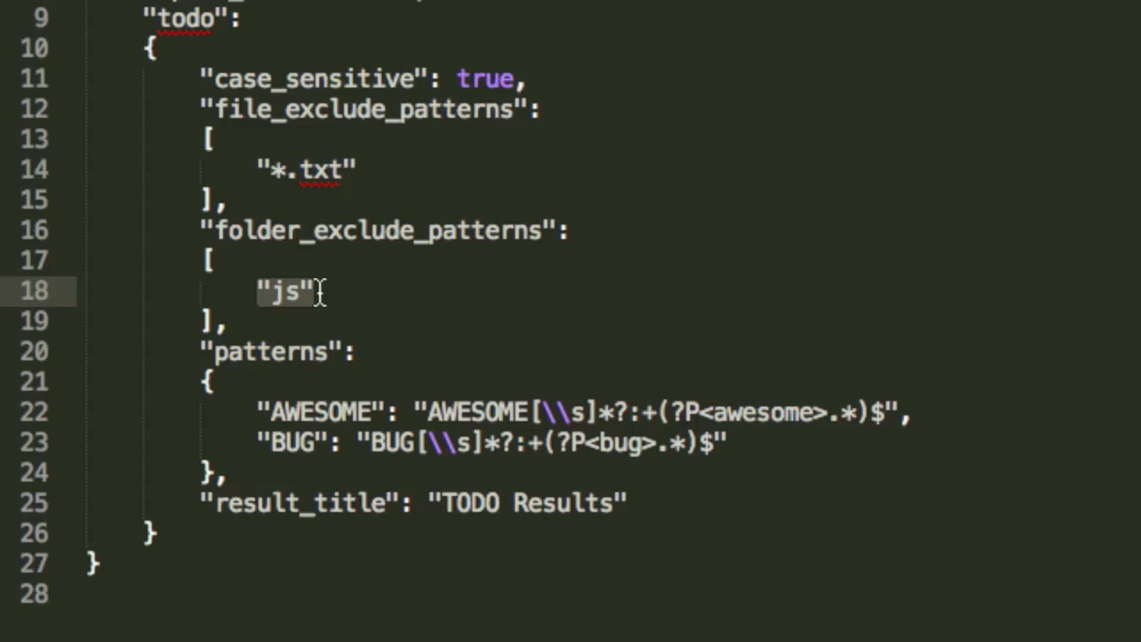
pyautogui.moveTo(263, 365)
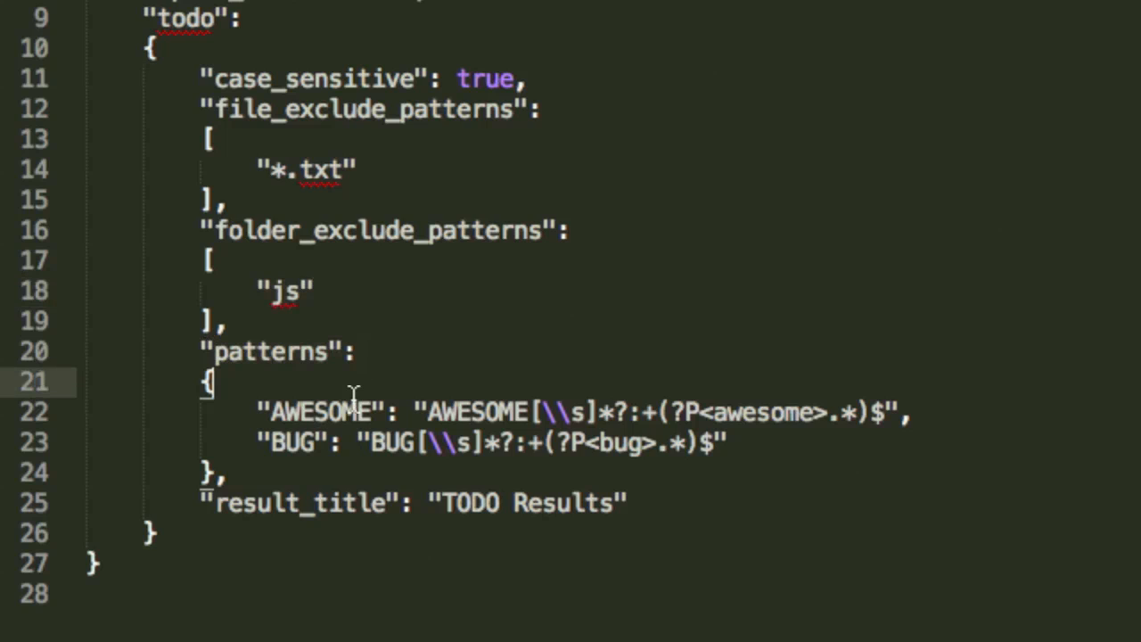
pyautogui.moveTo(266, 411)
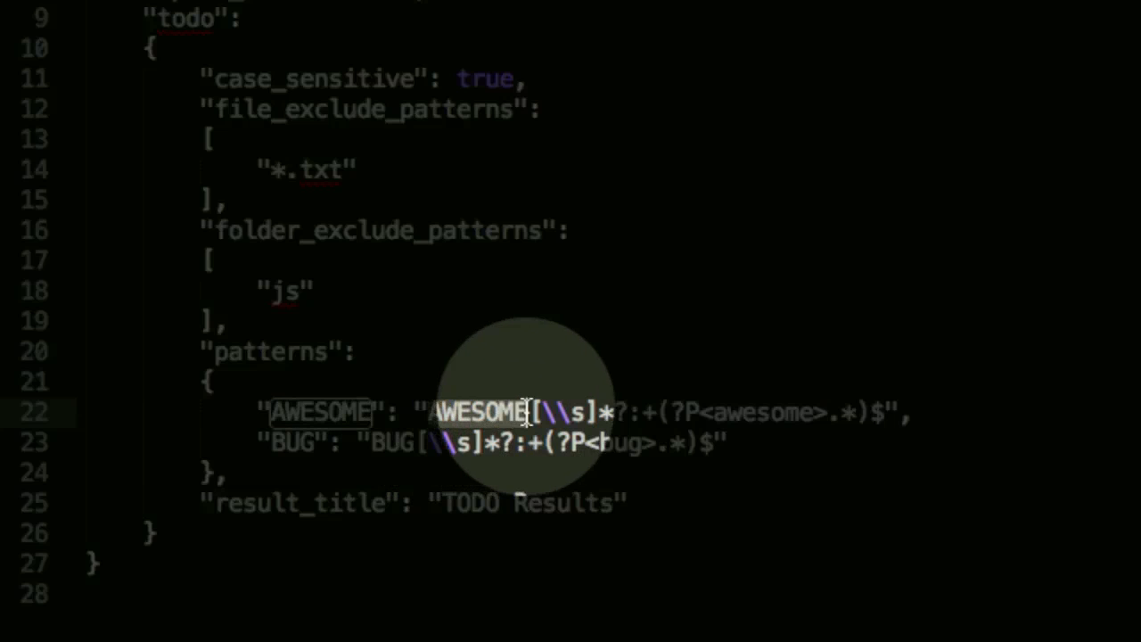
pyautogui.moveTo(758, 412)
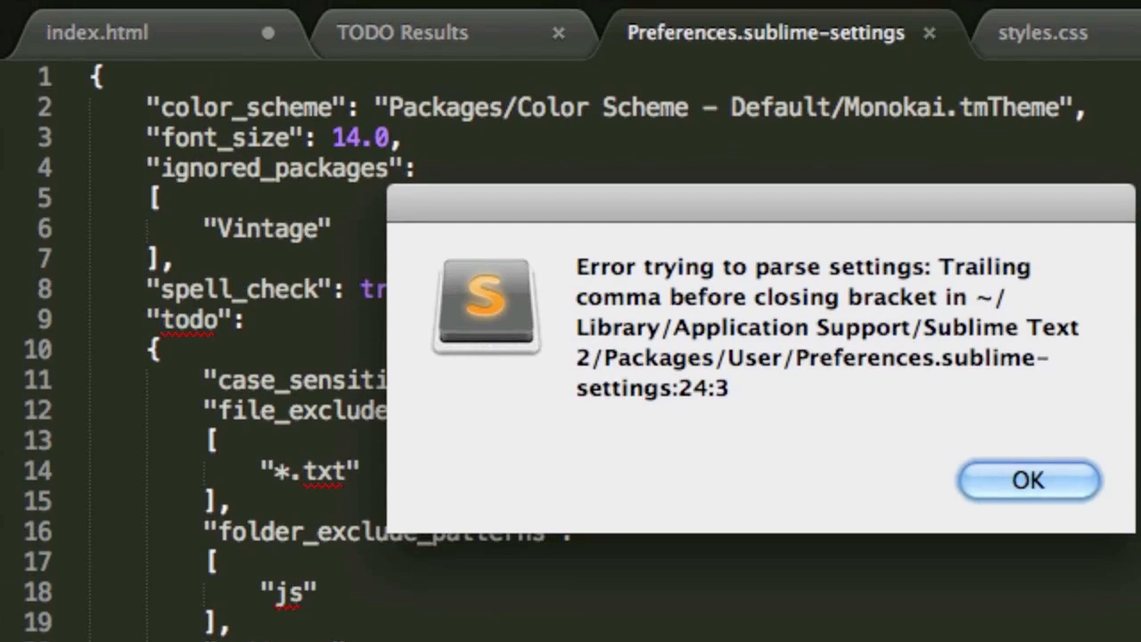
pyautogui.click(1028, 480)
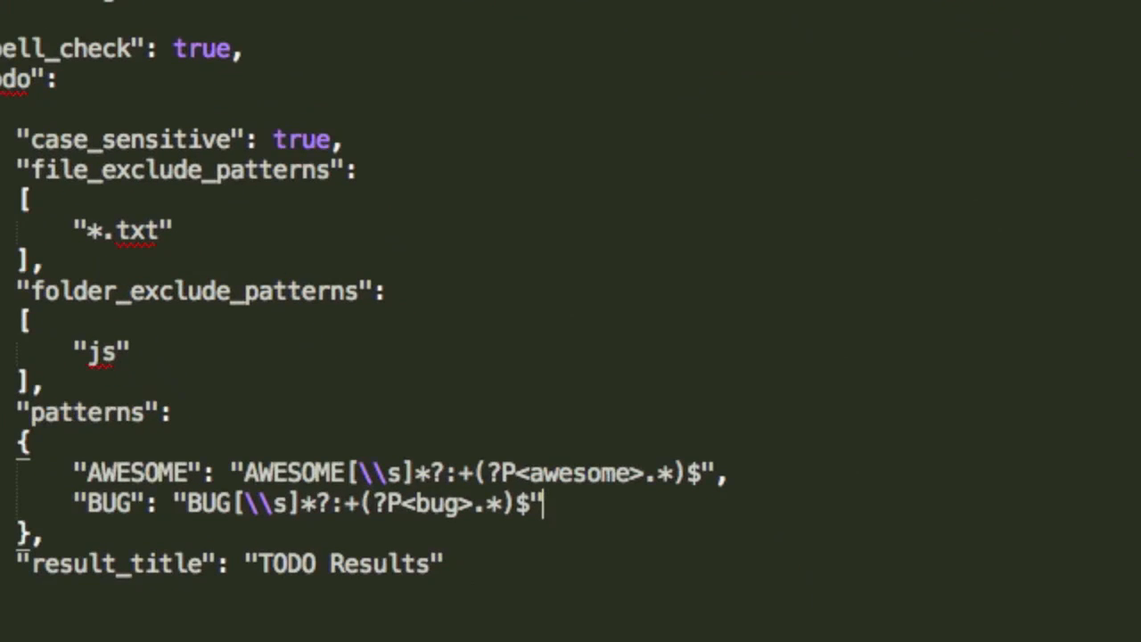